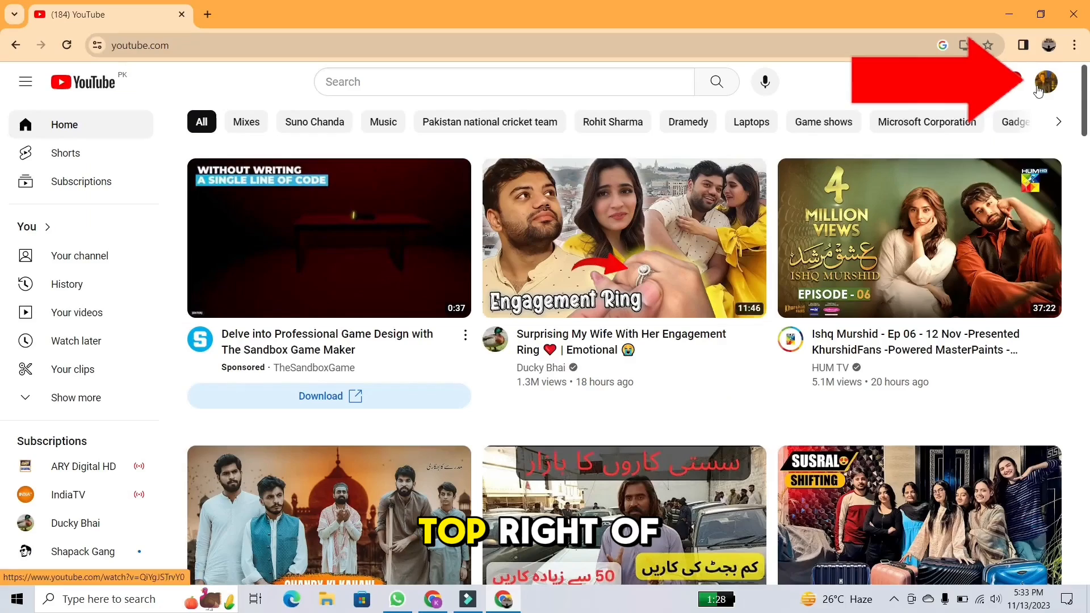
Choose YouTube Studio from the profile avatar's account menu.
{"action": "left_click", "coordinate": [1045, 82]}
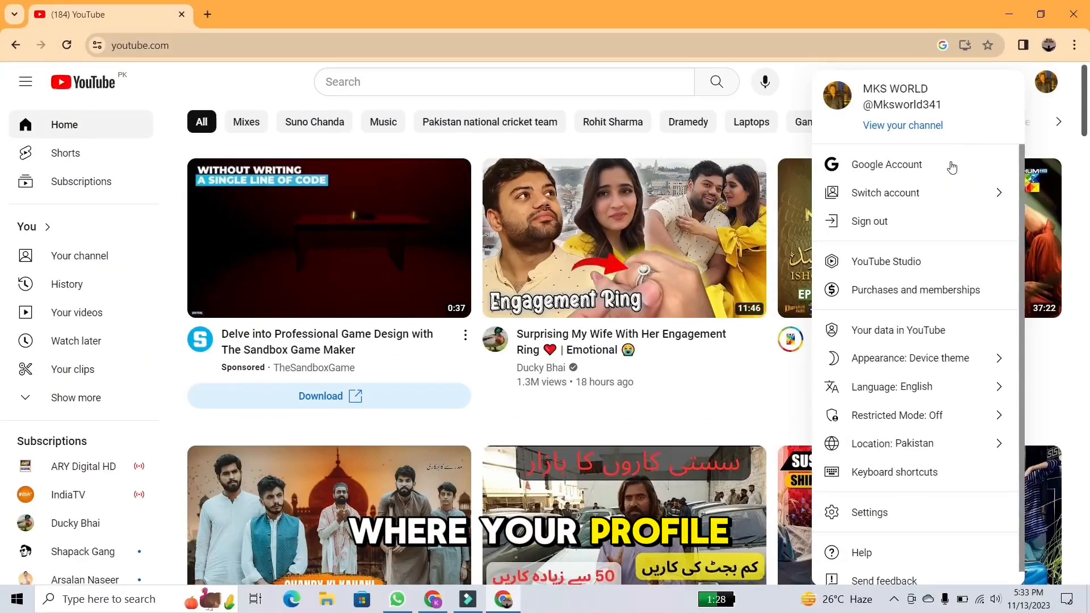
{"action": "left_click", "coordinate": [886, 261]}
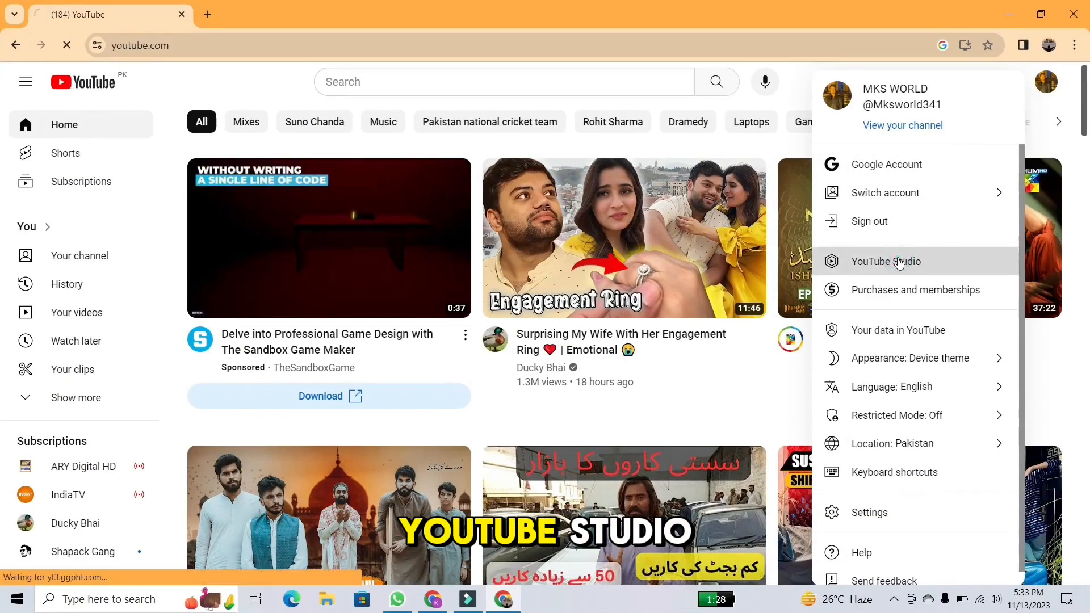
{"action": "left_click", "coordinate": [885, 261]}
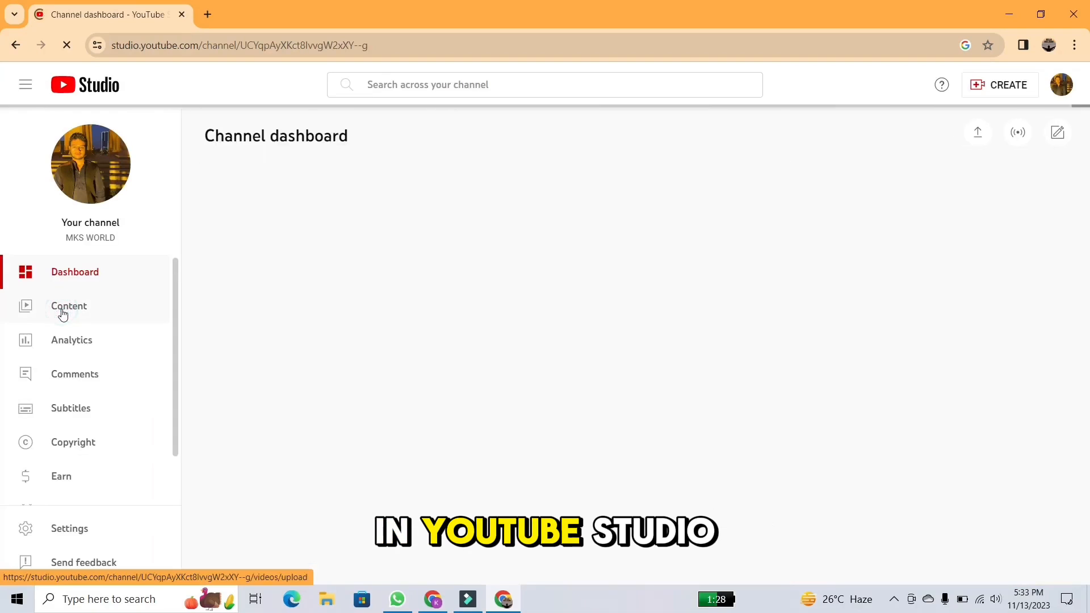
Download the newest video from the Content list and check the browser's download progress.
{"action": "left_click", "coordinate": [68, 306]}
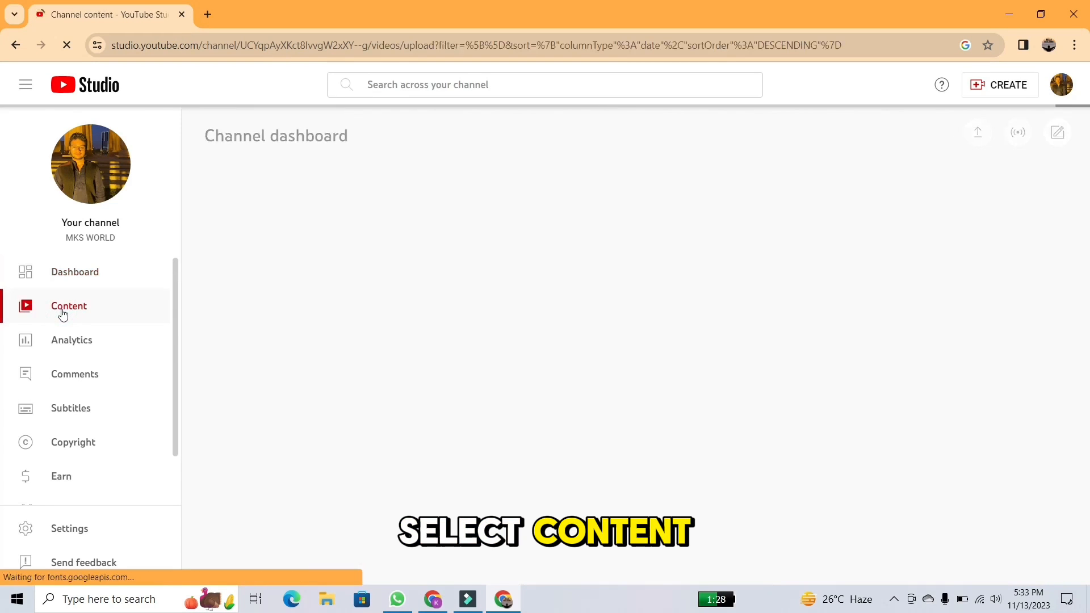
{"action": "left_click", "coordinate": [68, 305]}
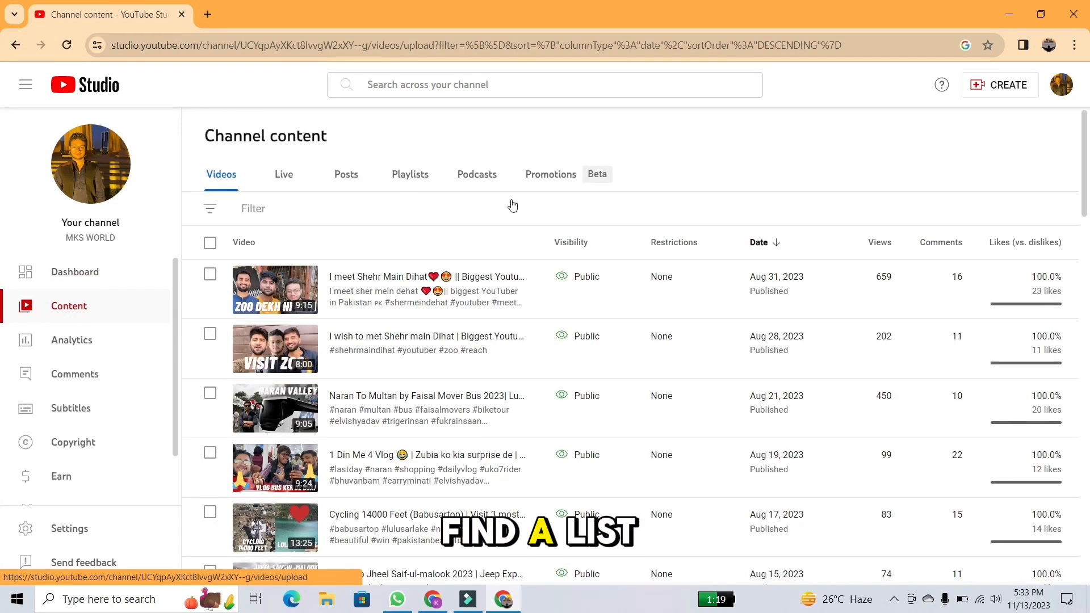
{"action": "mouse_move", "coordinate": [512, 301]}
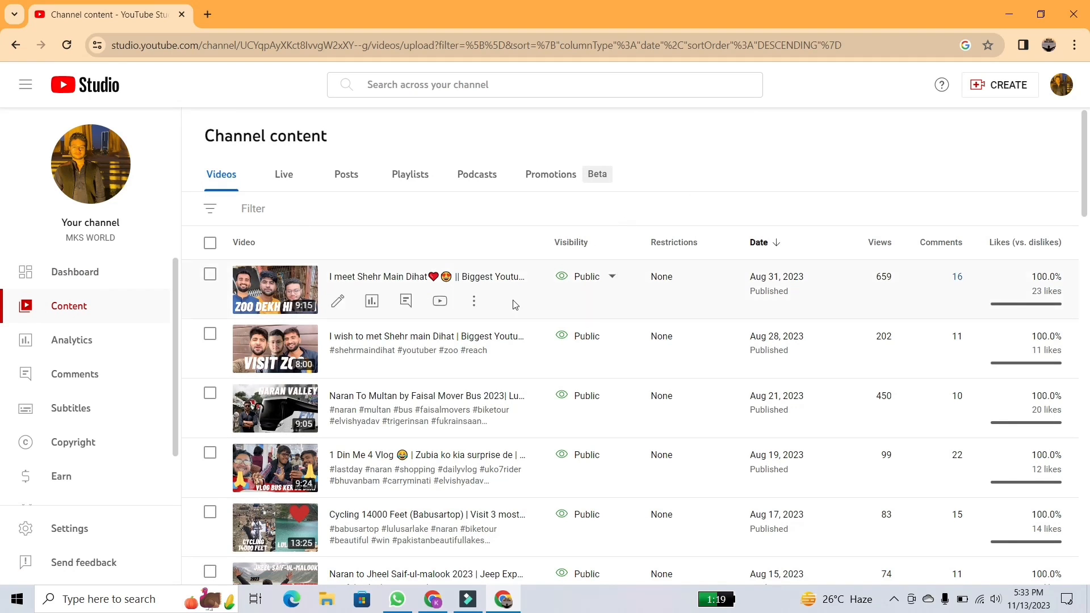
{"action": "left_click", "coordinate": [474, 301]}
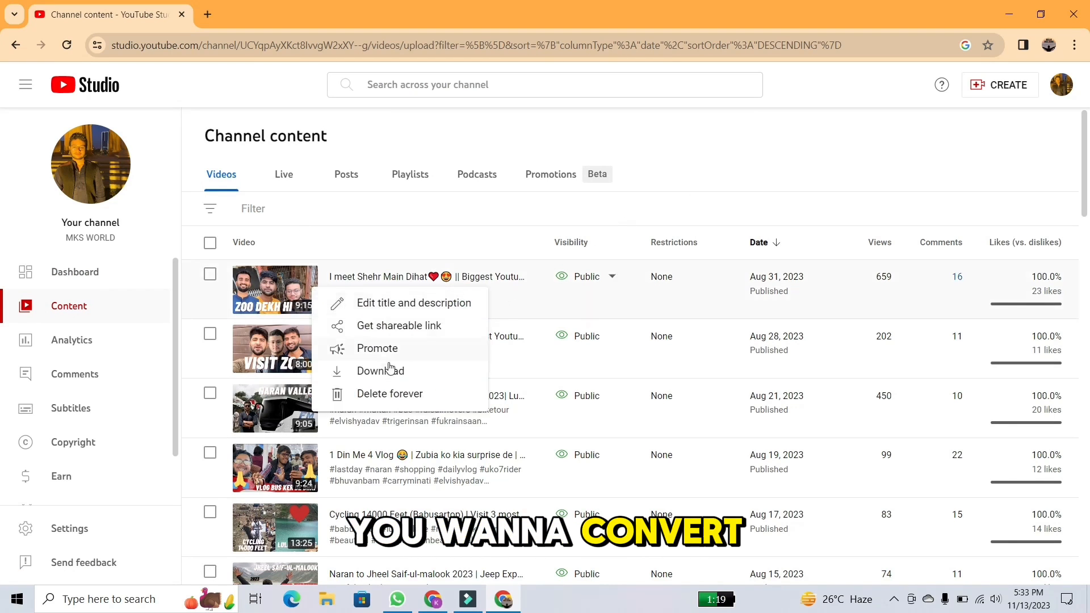
{"action": "left_click", "coordinate": [380, 371]}
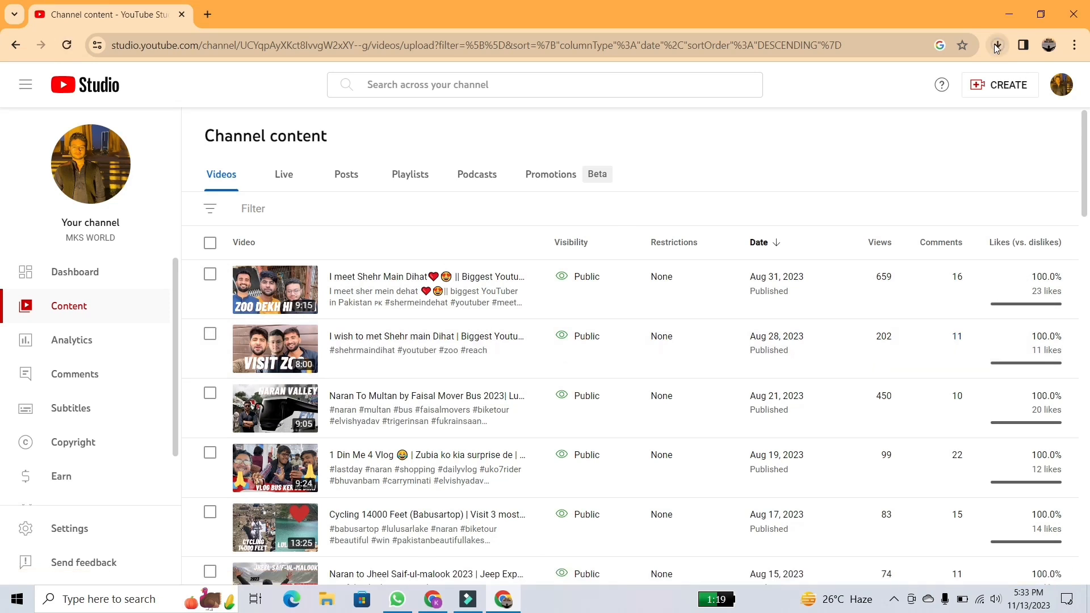
{"action": "left_click", "coordinate": [995, 46]}
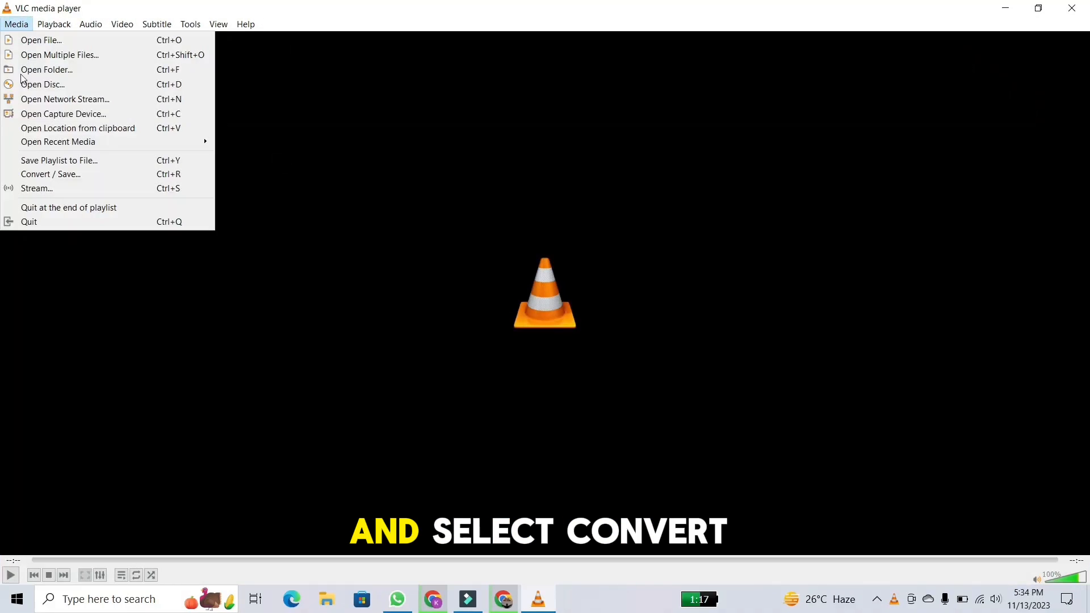
{"action": "mouse_move", "coordinate": [59, 174]}
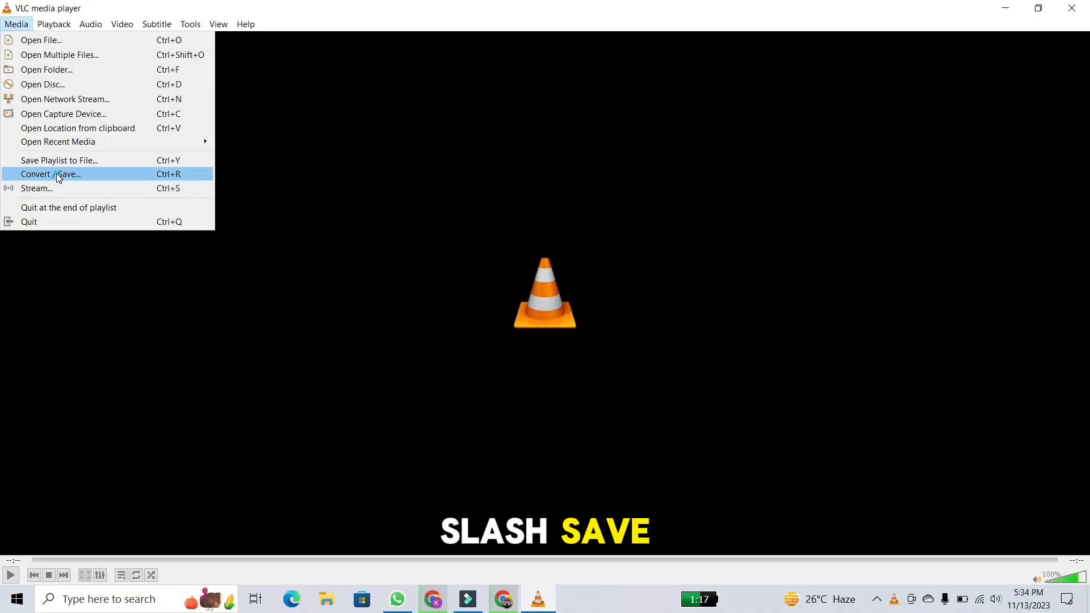
Add the quality video from the .gallery - Copy folder as the Convert / Save source.
{"action": "left_click", "coordinate": [50, 174]}
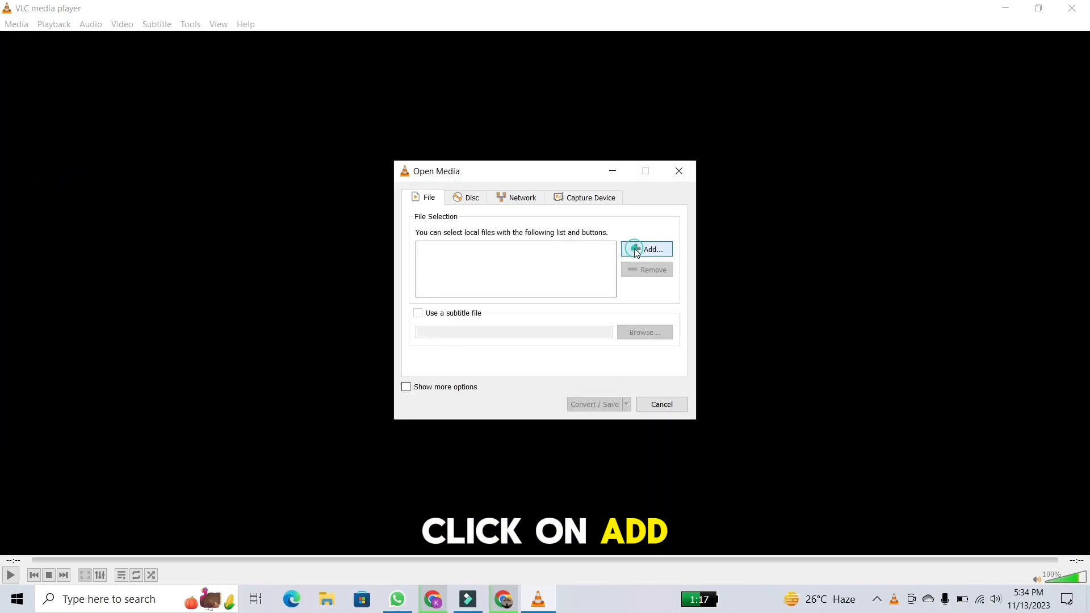
{"action": "left_click", "coordinate": [646, 249]}
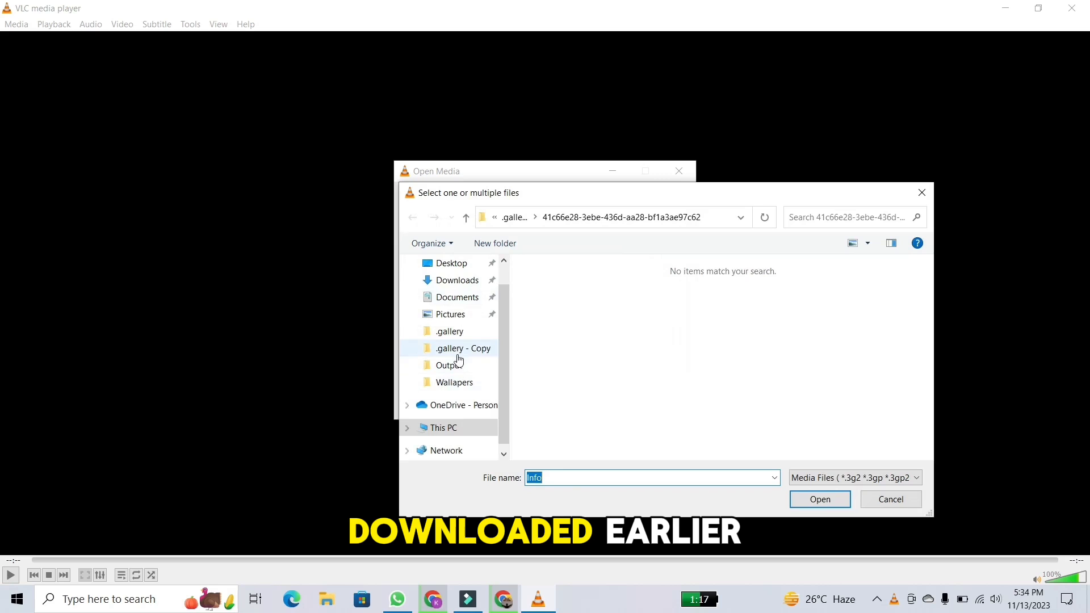
{"action": "double_click", "coordinate": [462, 348]}
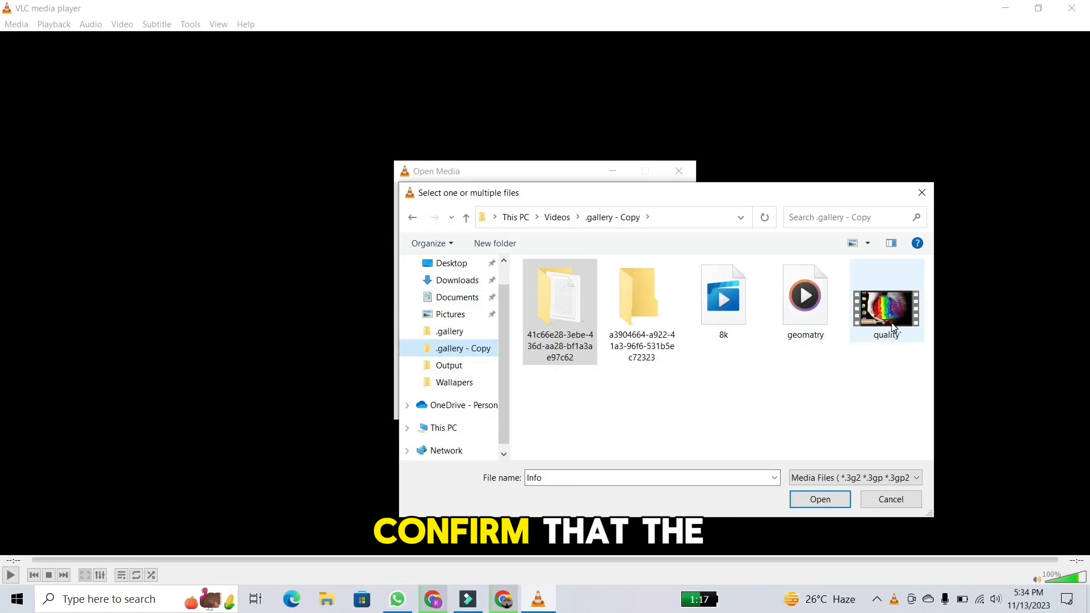
{"action": "left_click", "coordinate": [818, 499]}
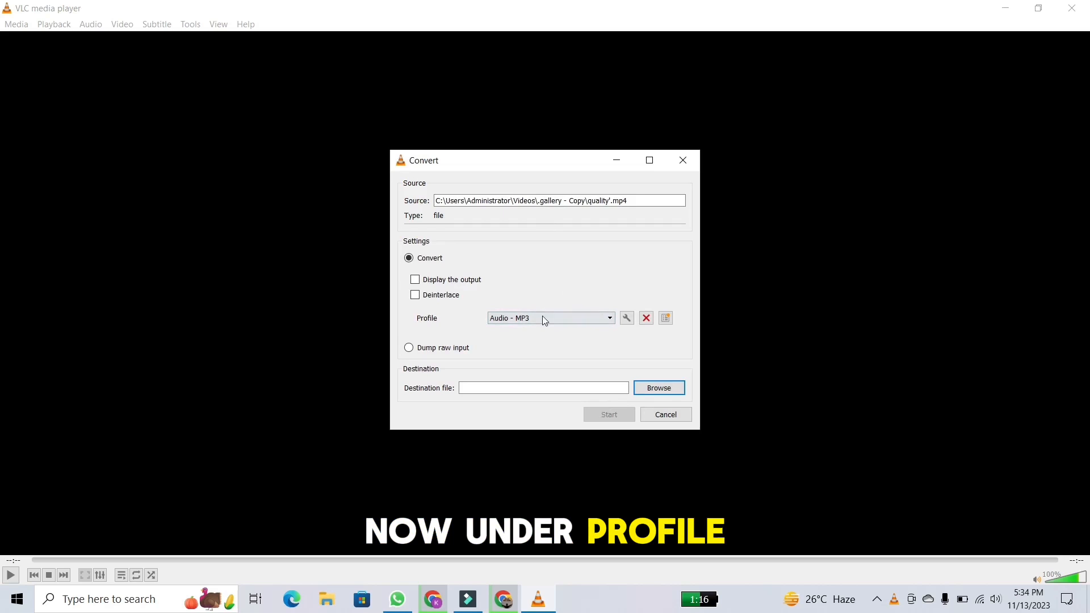
{"action": "mouse_move", "coordinate": [465, 313]}
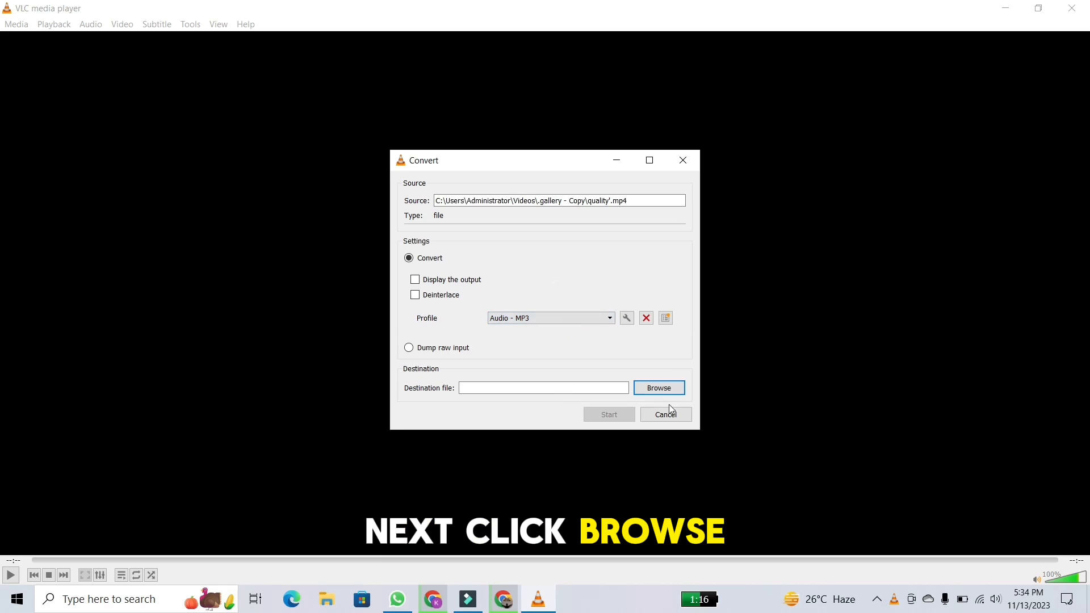
Set the Output folder as the destination and start the Audio - MP3 conversion.
{"action": "left_click", "coordinate": [657, 387]}
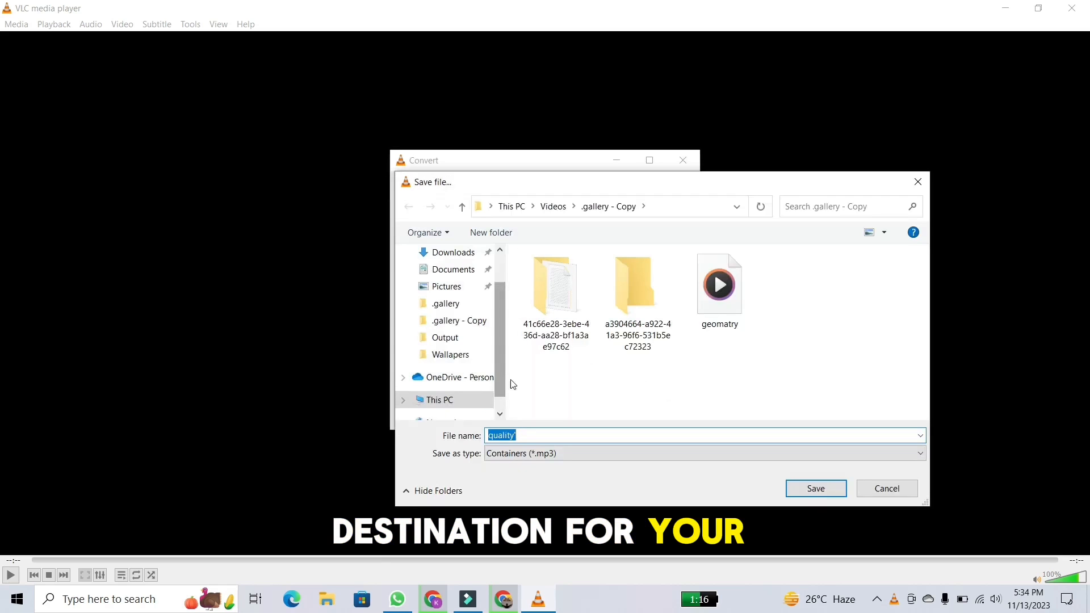
{"action": "left_click", "coordinate": [814, 488]}
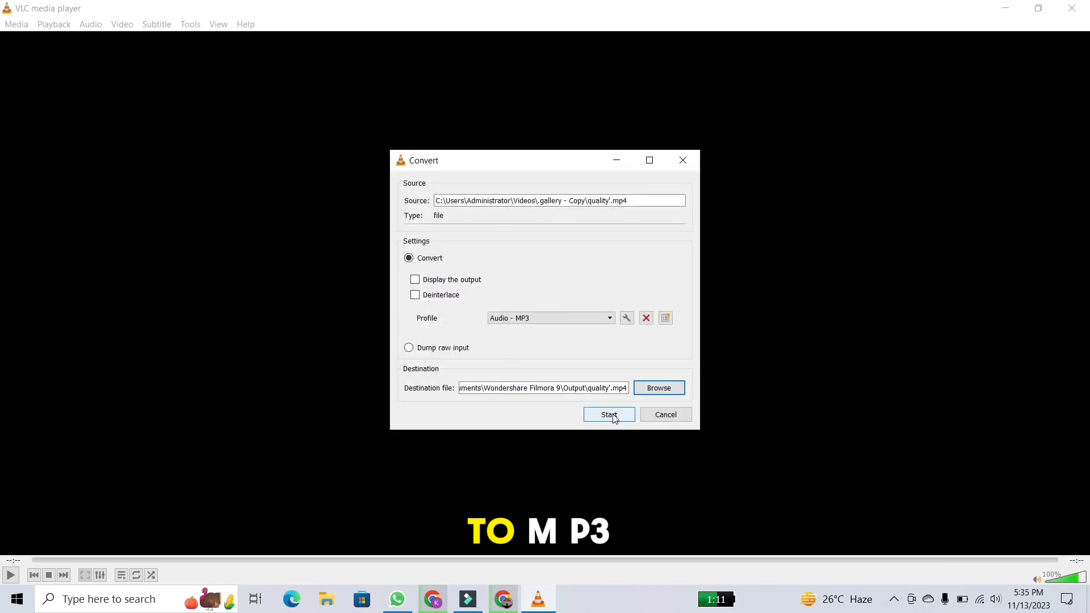
{"action": "left_click", "coordinate": [608, 414]}
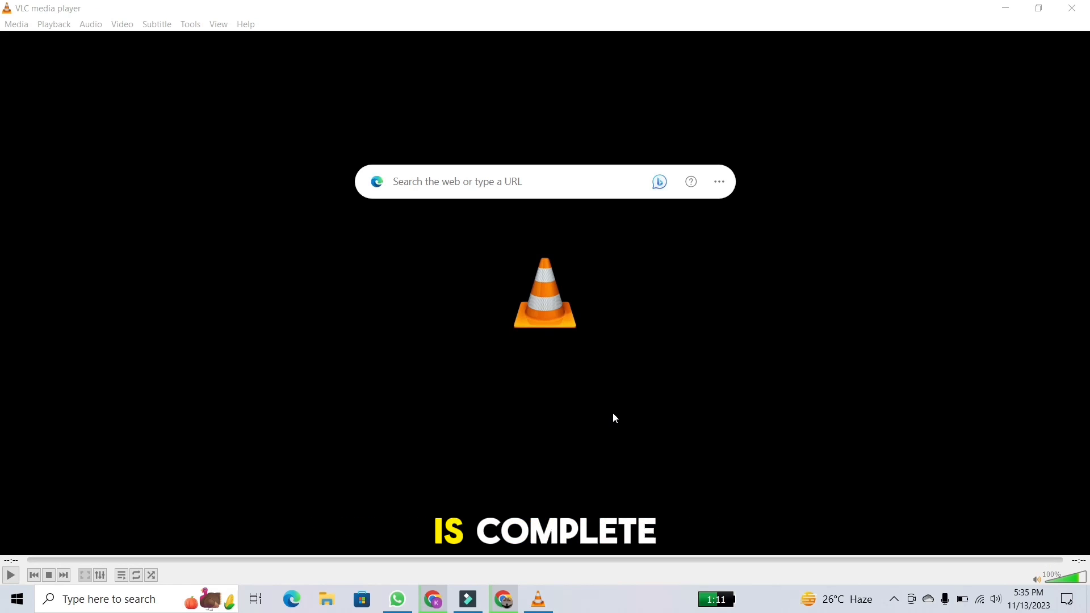
Open the Output folder in File Explorer and play the converted quality file.
{"action": "left_click", "coordinate": [327, 599]}
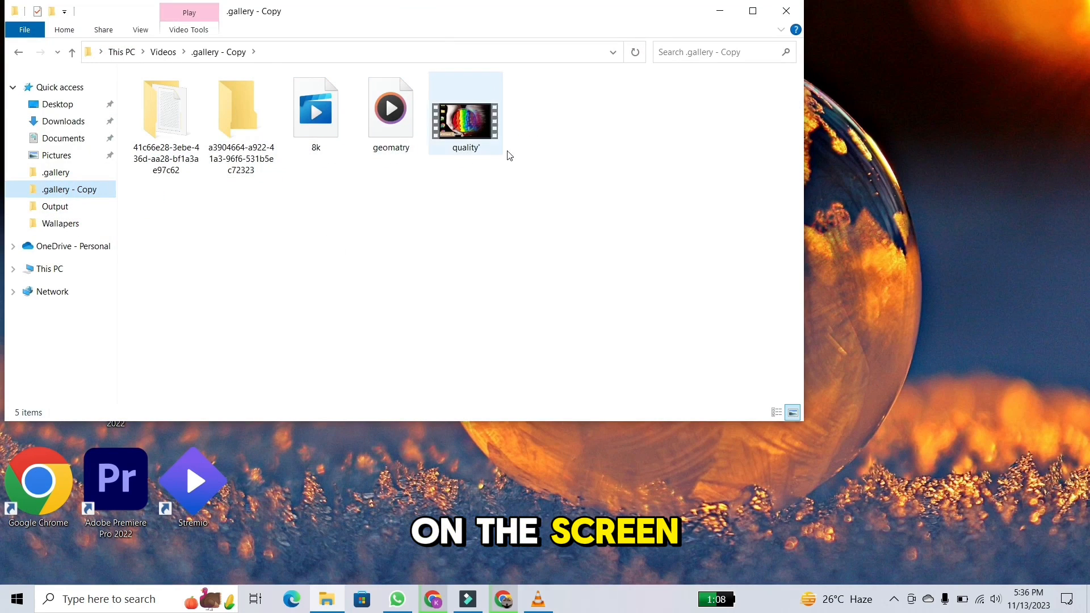
{"action": "left_click", "coordinate": [55, 206]}
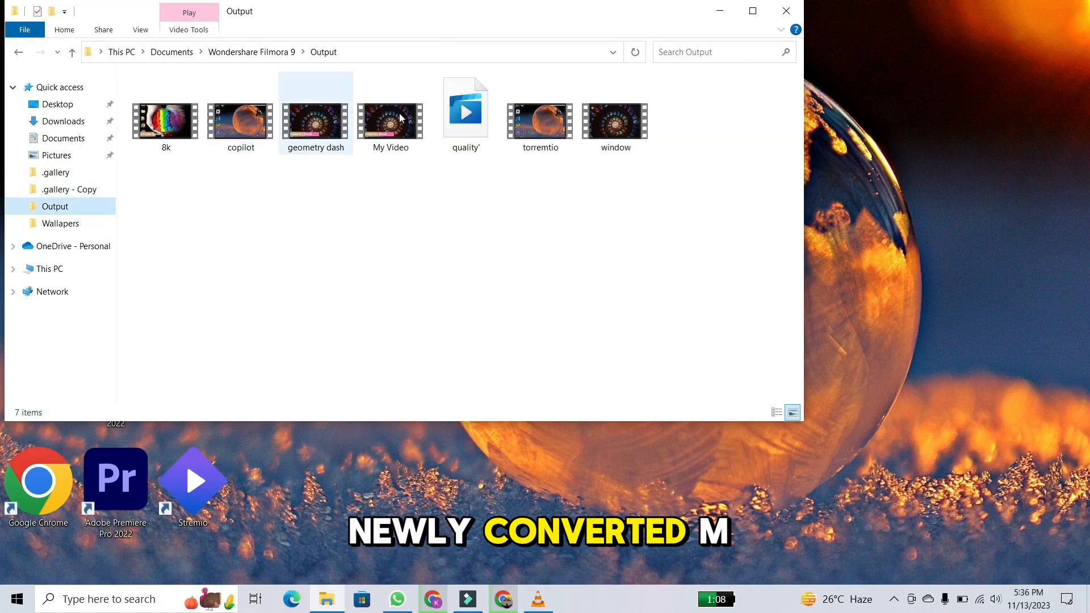
{"action": "left_click", "coordinate": [464, 111]}
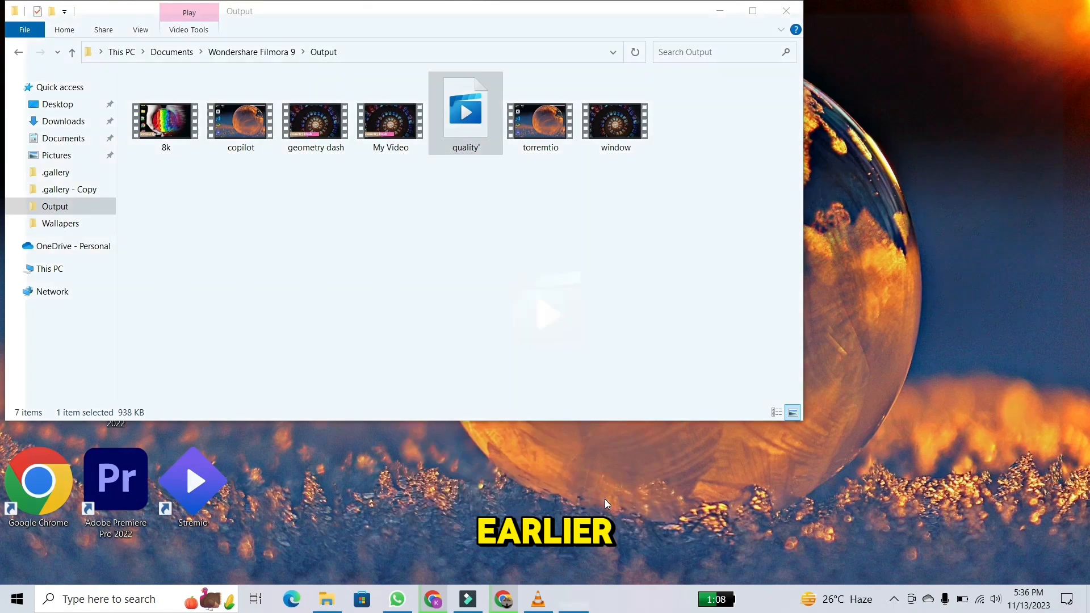
{"action": "double_click", "coordinate": [465, 120]}
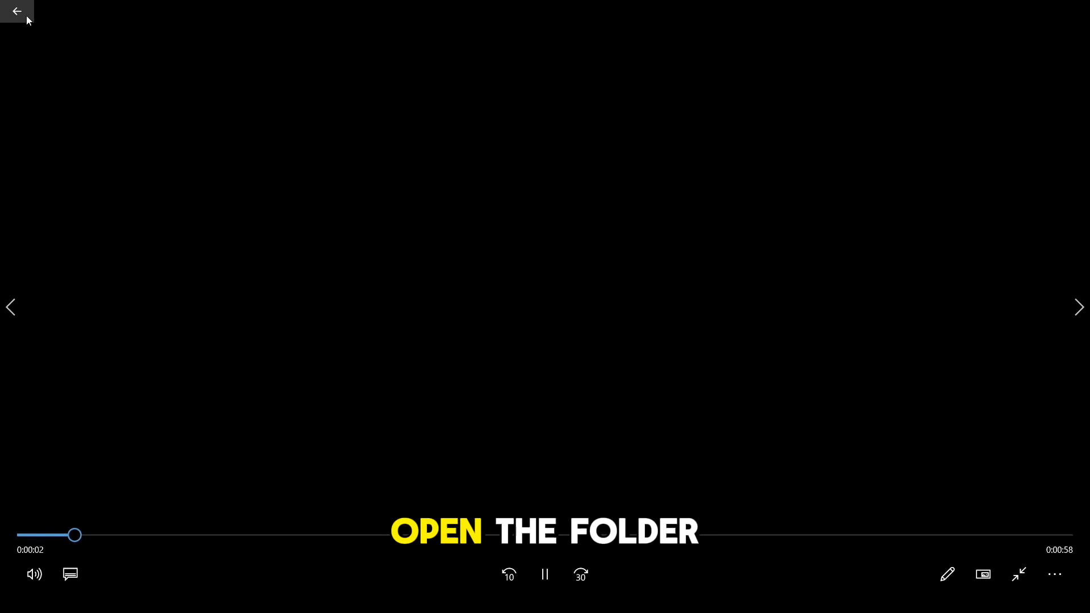